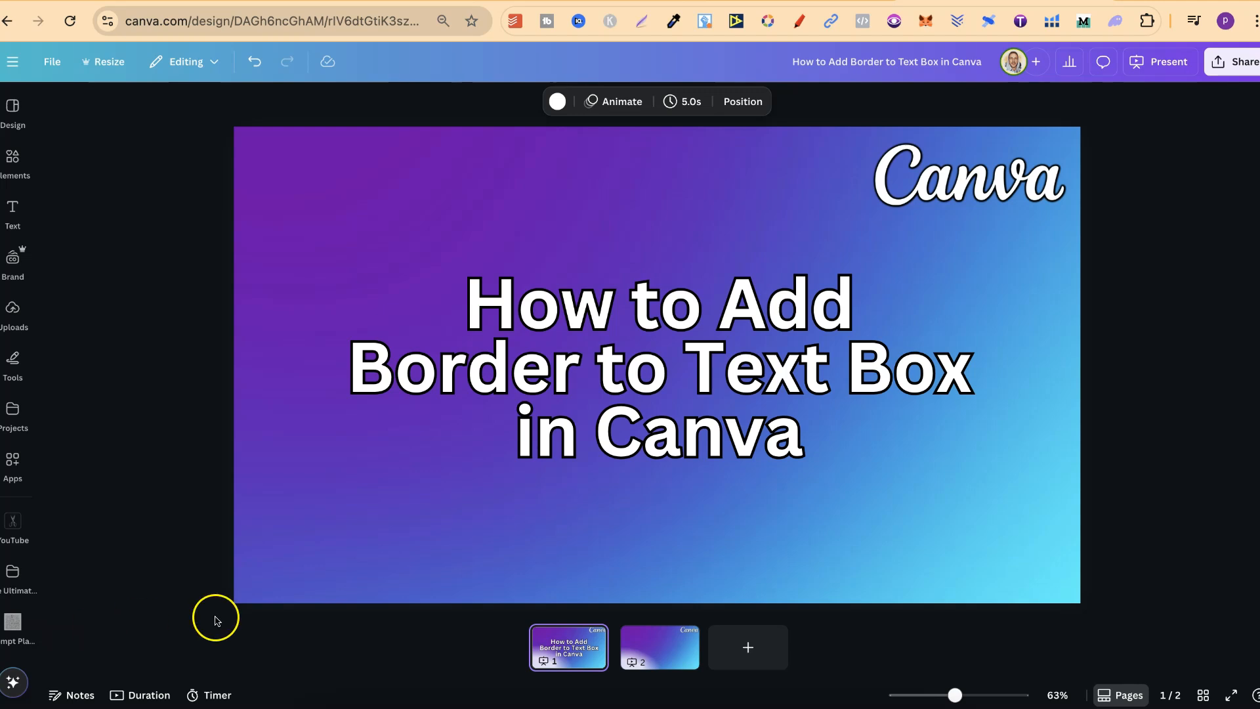
# - Switch to the second slide holding the 'Your paragraph text' heading
pyautogui.click(659, 647)
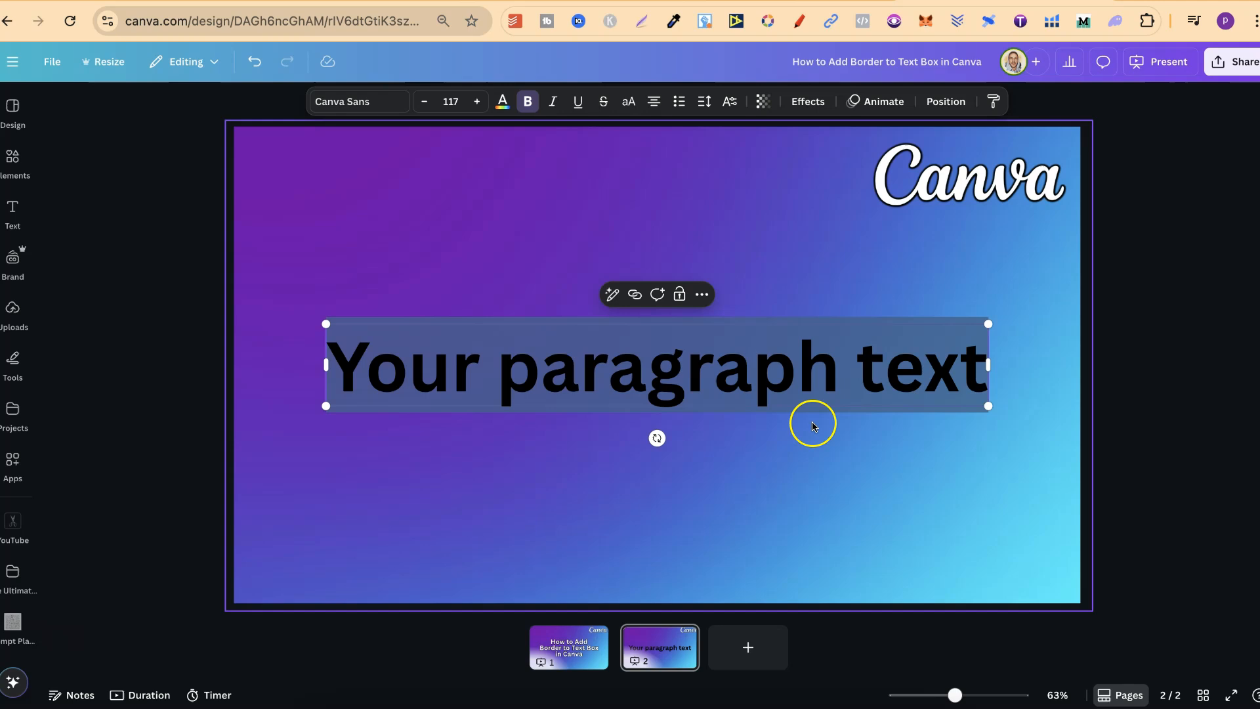
pyautogui.moveTo(783, 103)
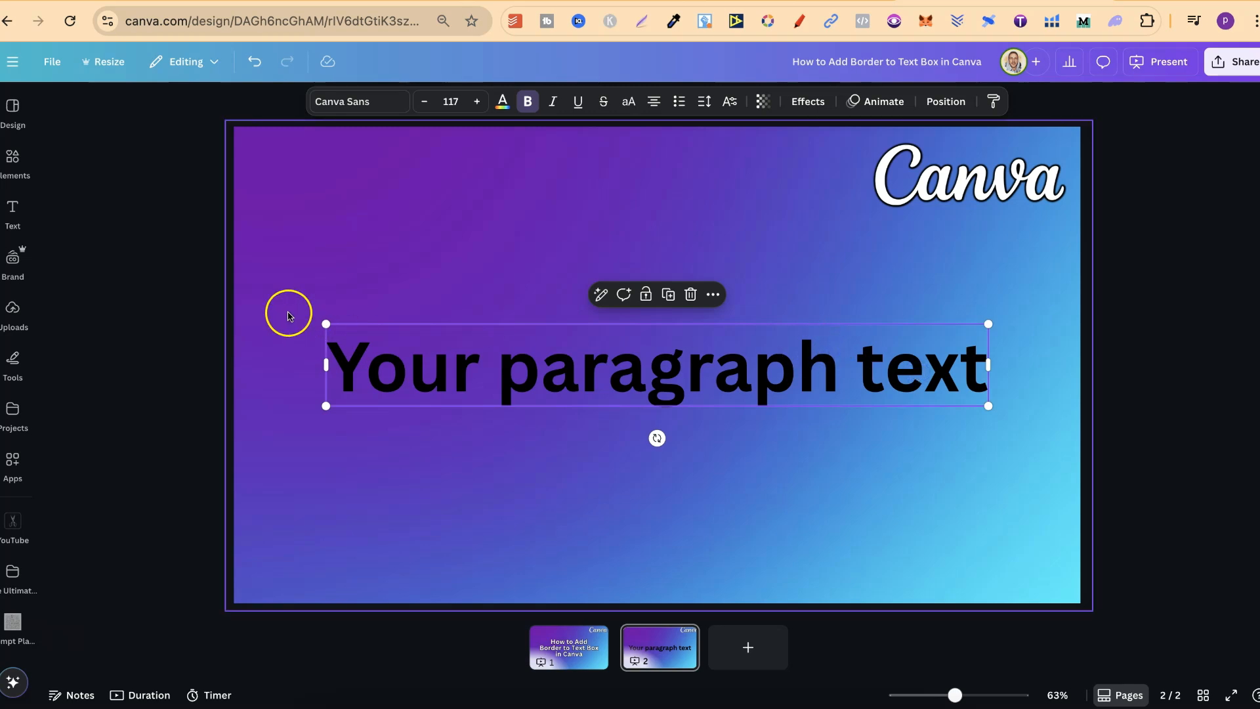
pyautogui.moveTo(815, 475)
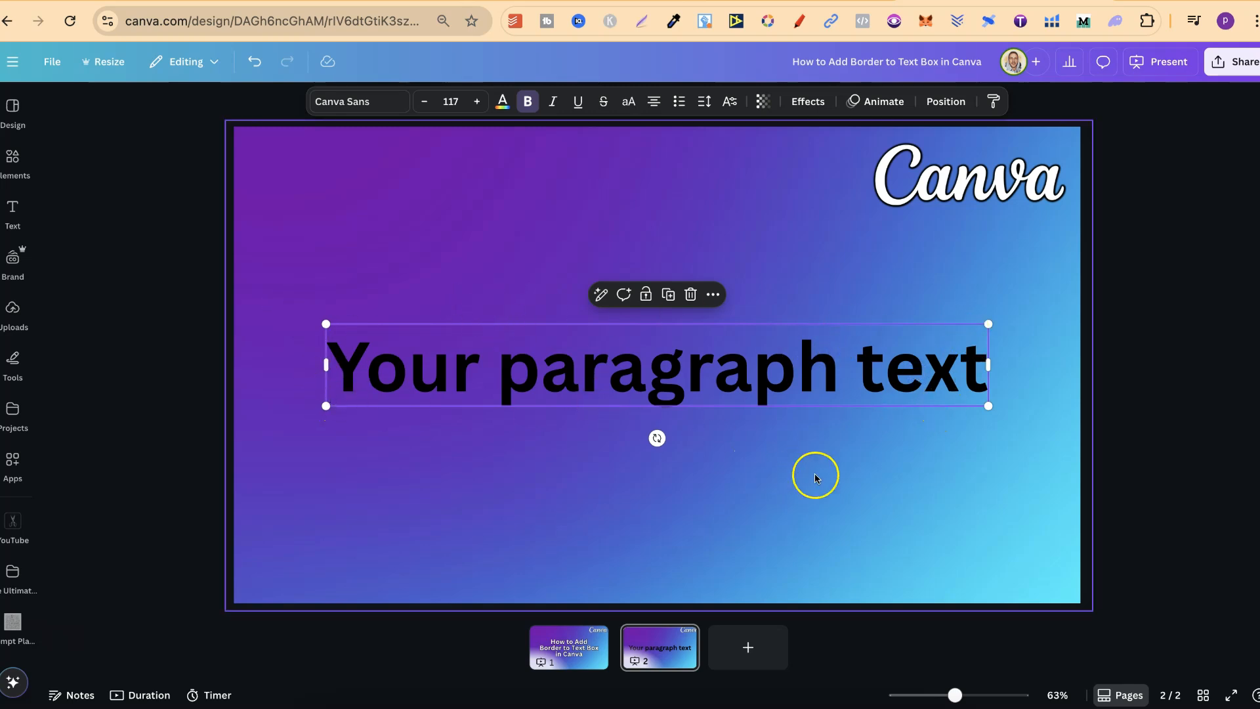
# - Swap the paragraph text box for a light-blue square and enter its text editing mode
pyautogui.click(814, 474)
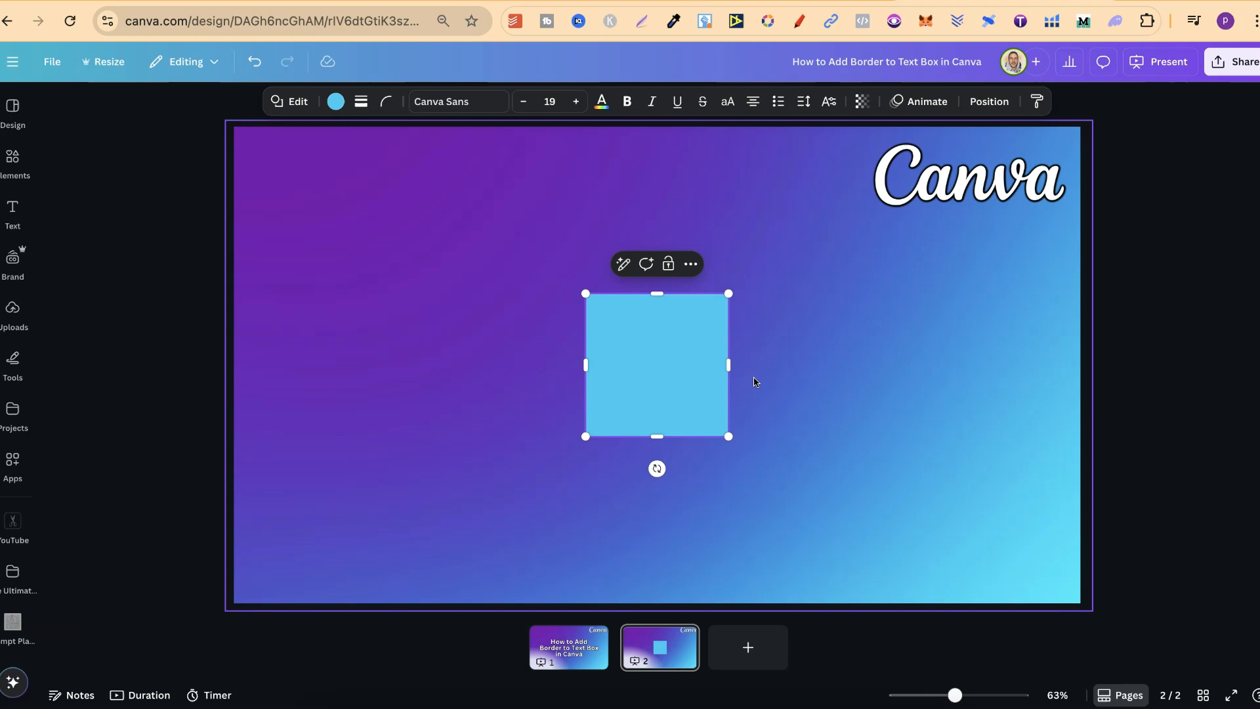
pyautogui.click(12, 161)
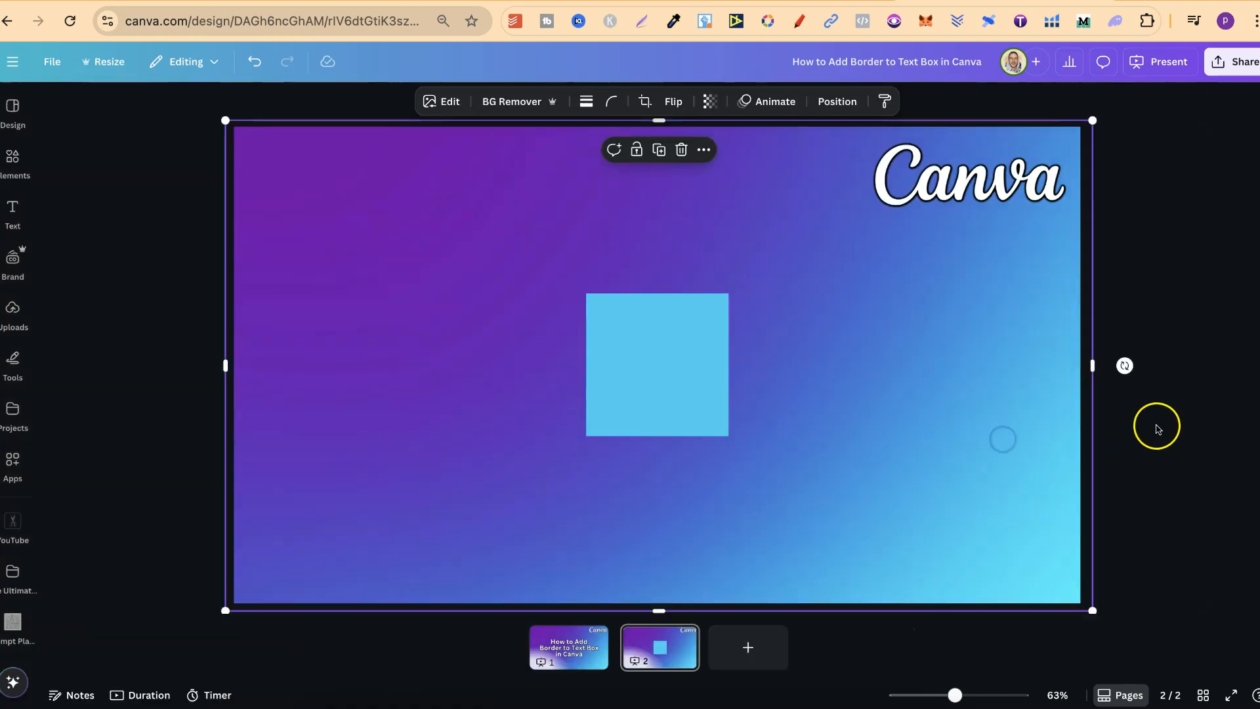
pyautogui.click(656, 364)
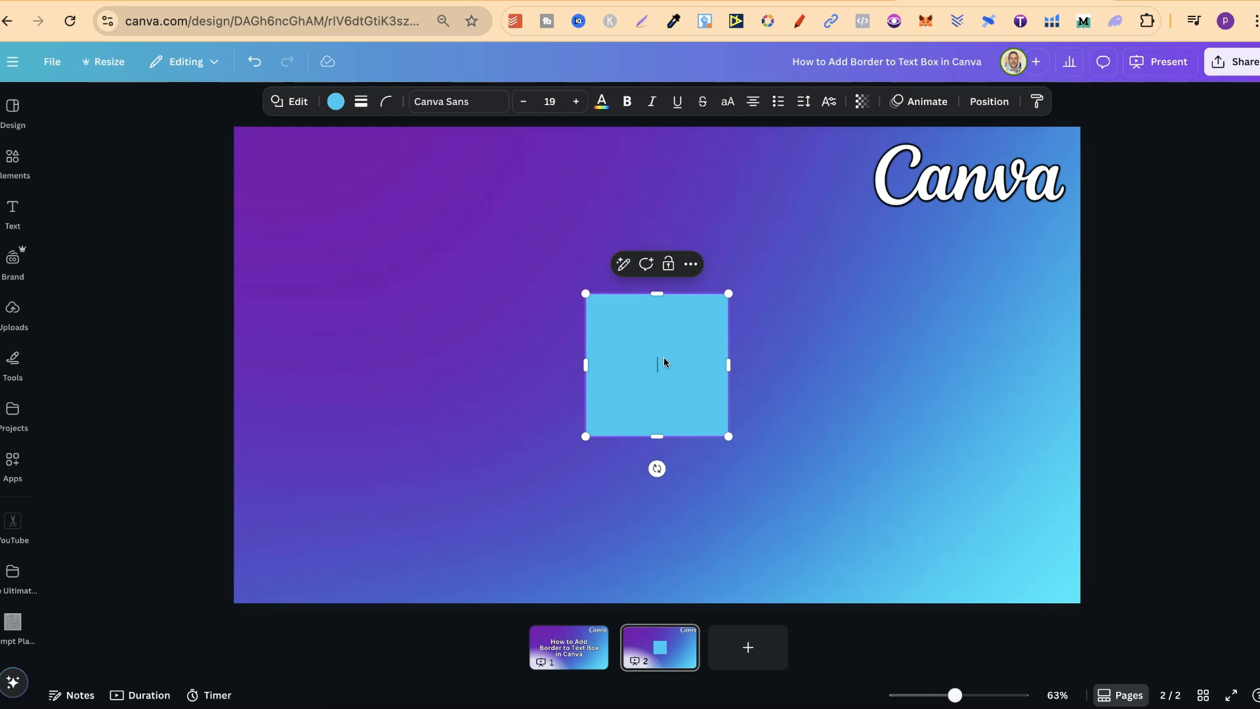
# - Fill the shape with 'your text just here' as a wide rectangle at font size 68
pyautogui.write('your text just here')
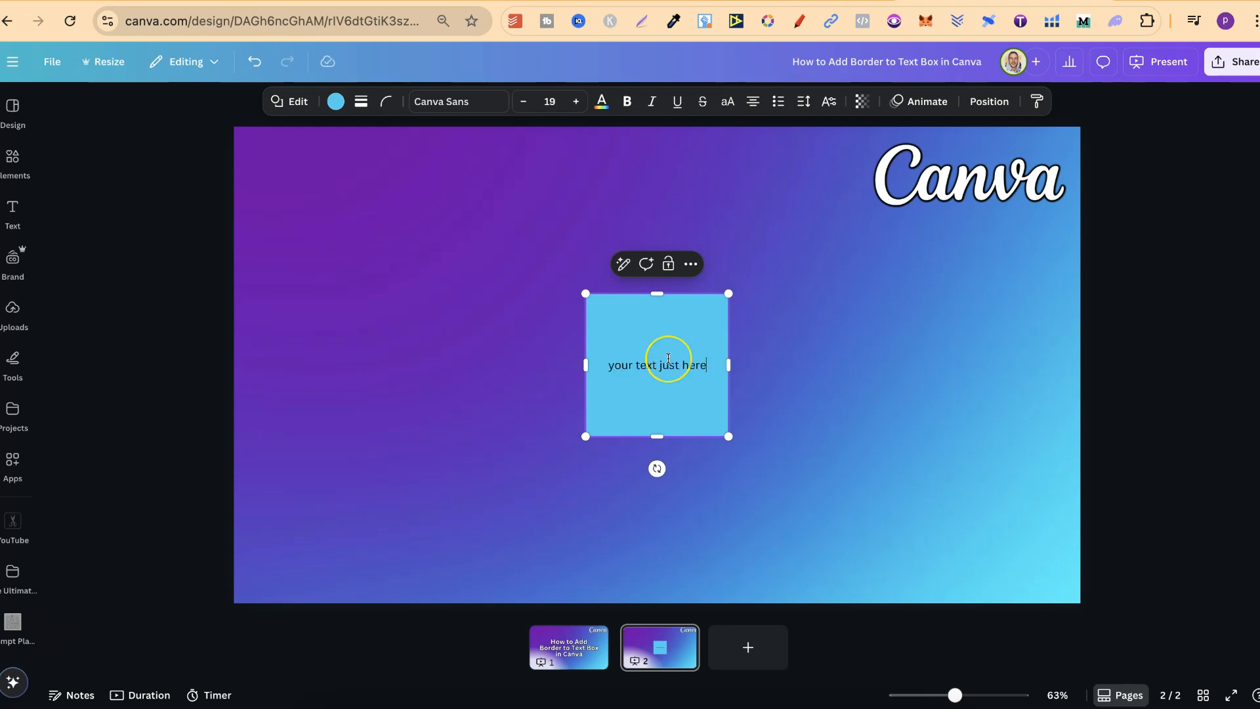
pyautogui.moveTo(730, 365)
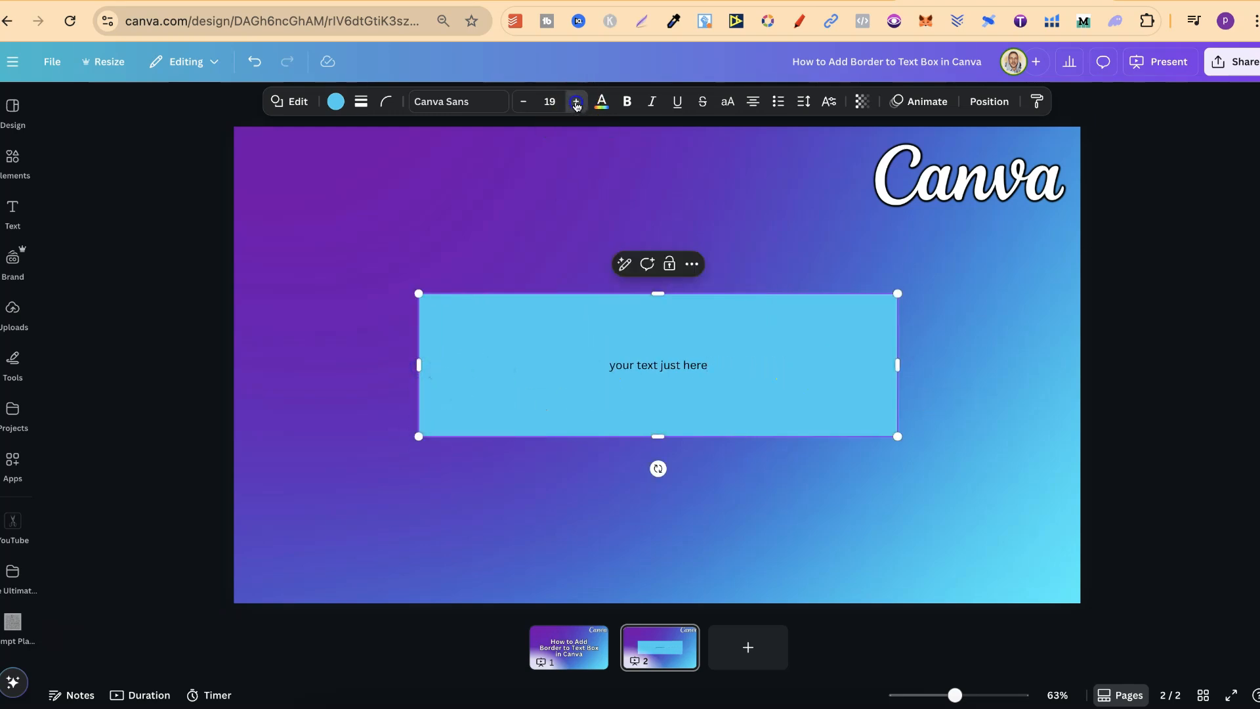
pyautogui.click(576, 101)
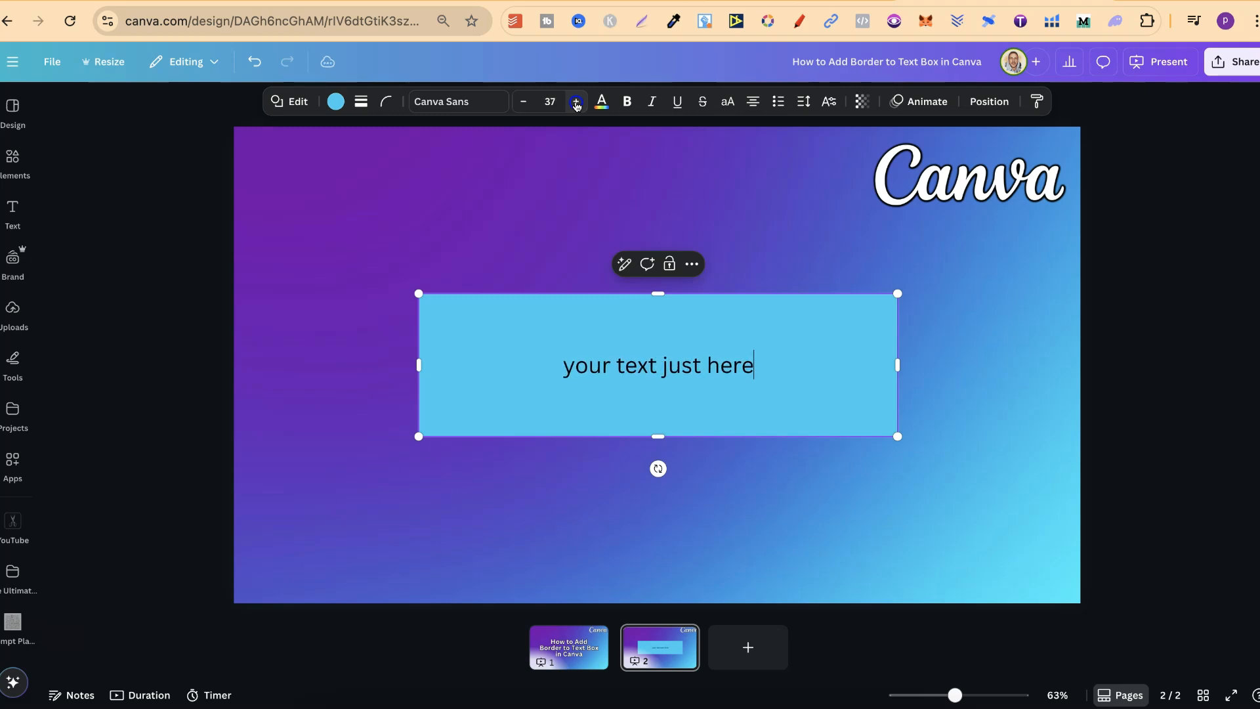
pyautogui.click(575, 101)
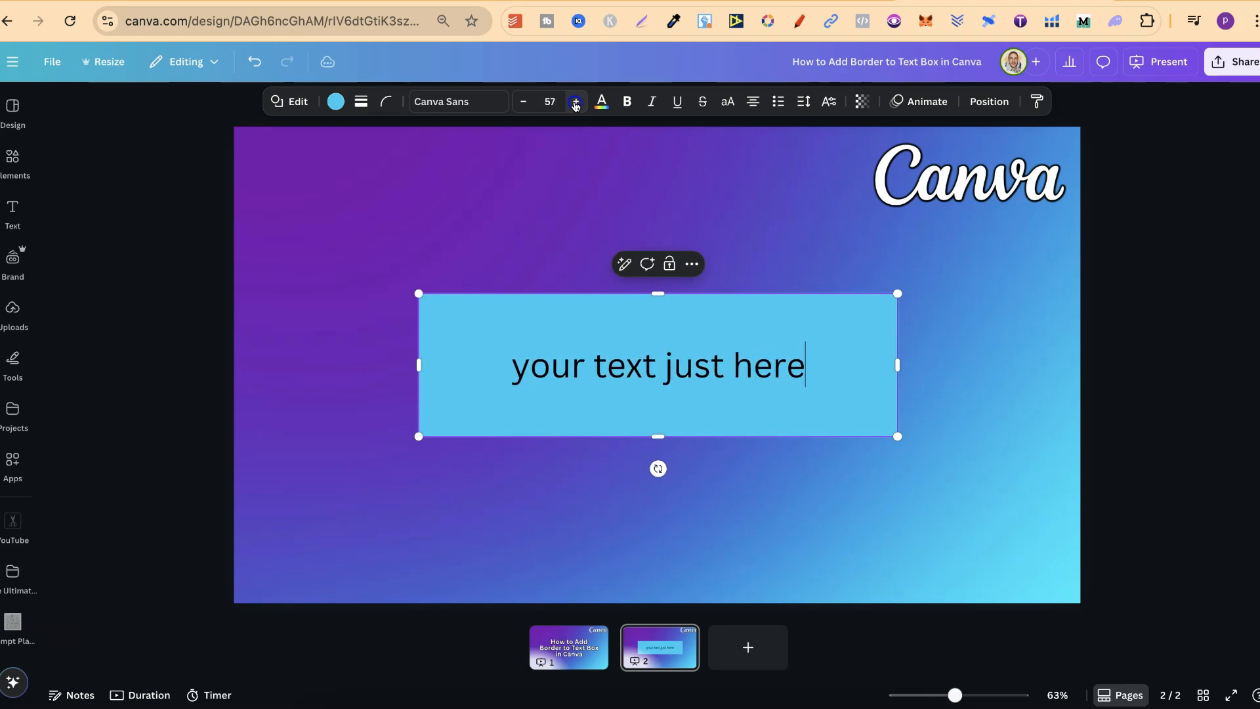
pyautogui.click(575, 101)
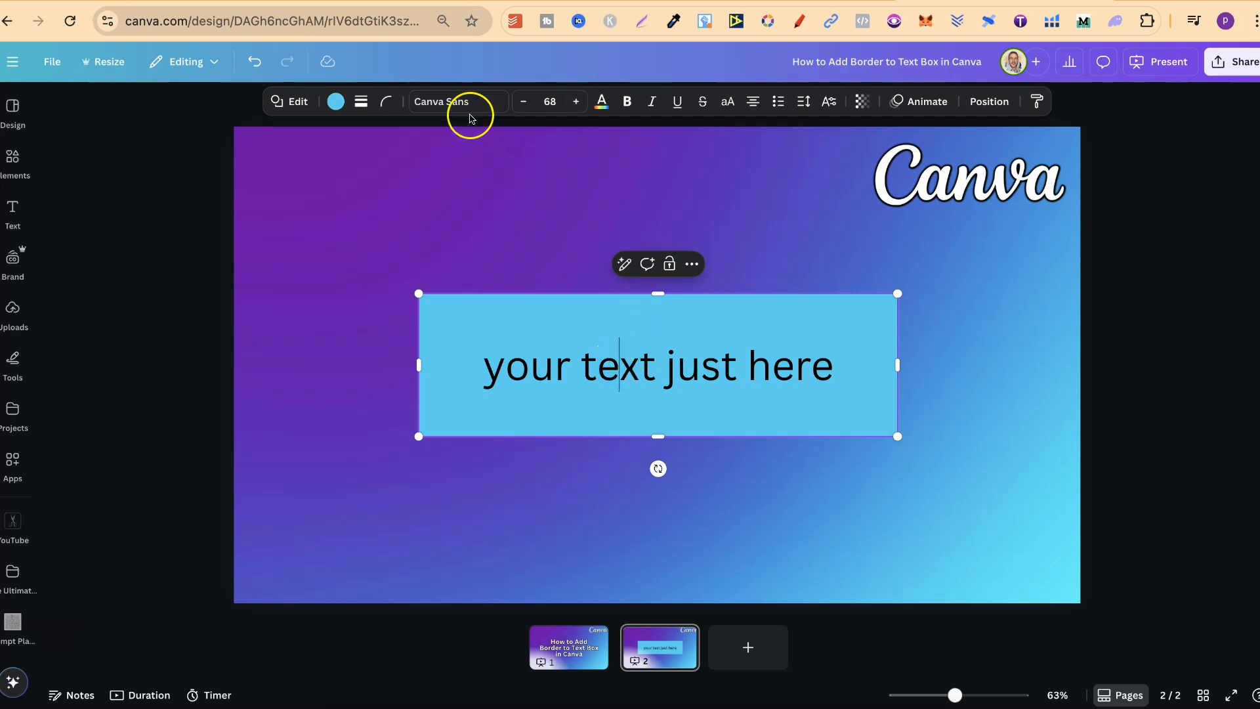
# - Apply the handwritten Bryndan Write font to the rectangle's text
pyautogui.click(441, 101)
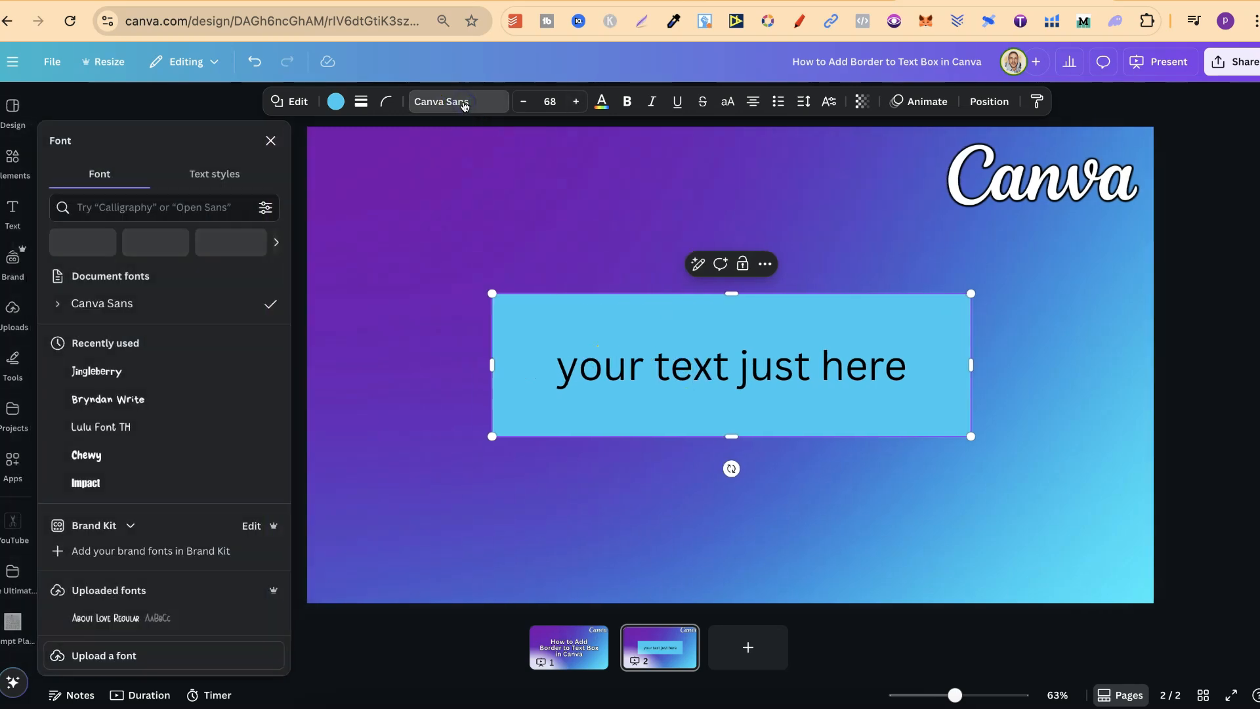
pyautogui.click(108, 398)
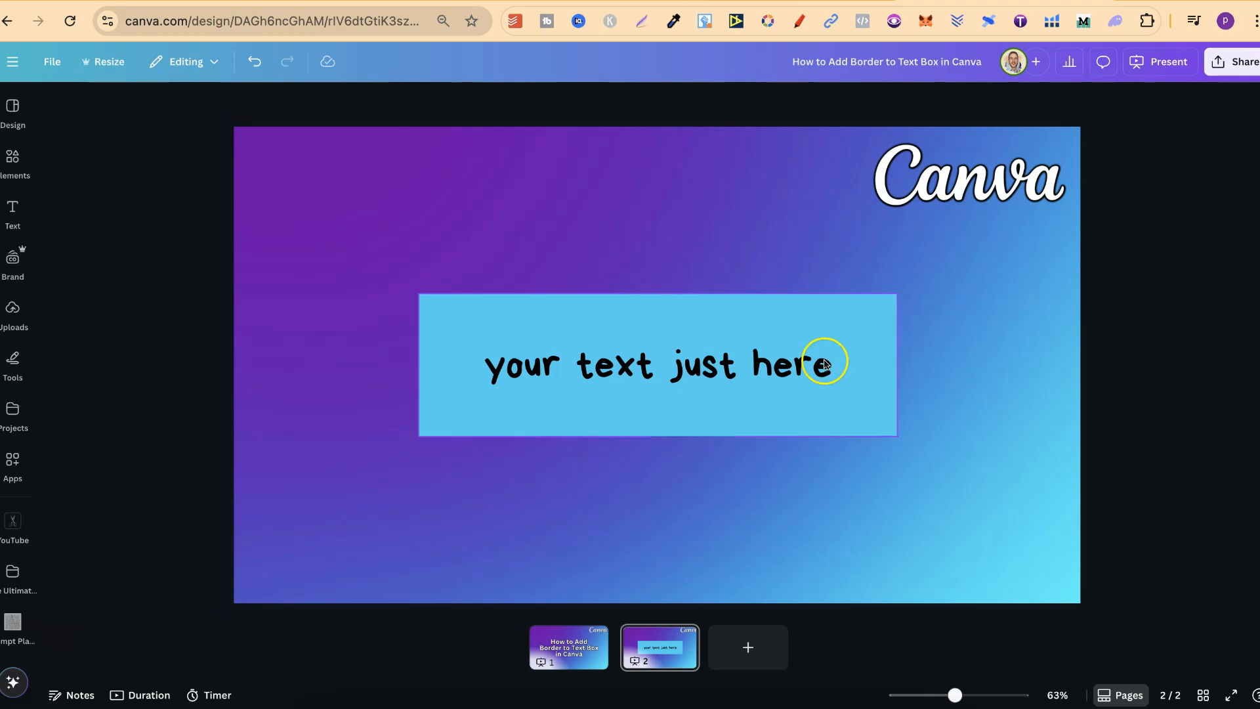
pyautogui.click(822, 362)
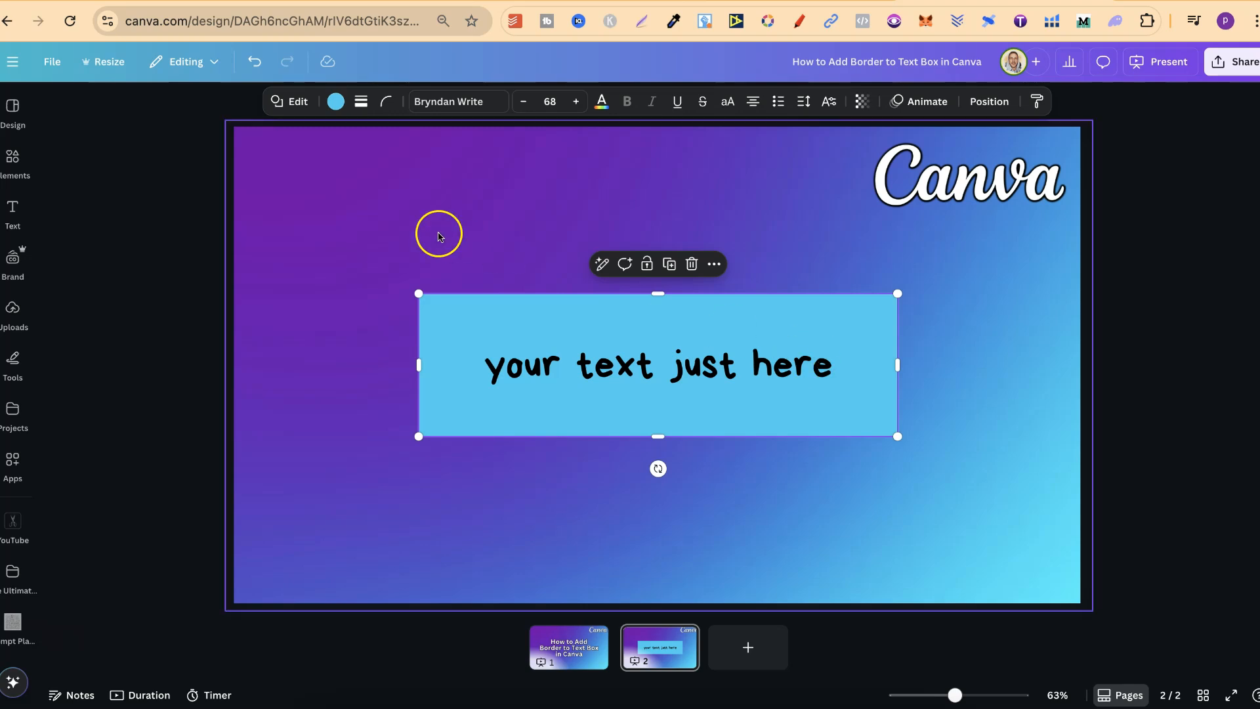
# - Remove the rectangle's light-blue fill using the No colour swatch
pyautogui.click(336, 101)
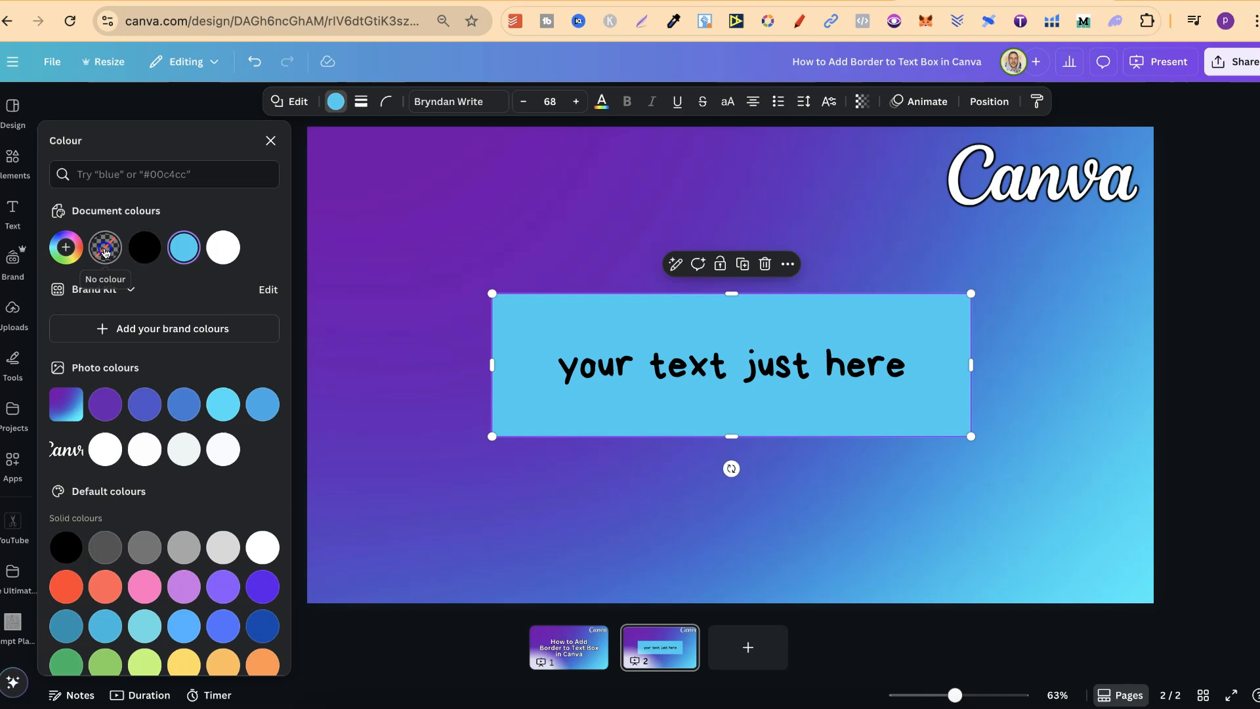
pyautogui.click(104, 247)
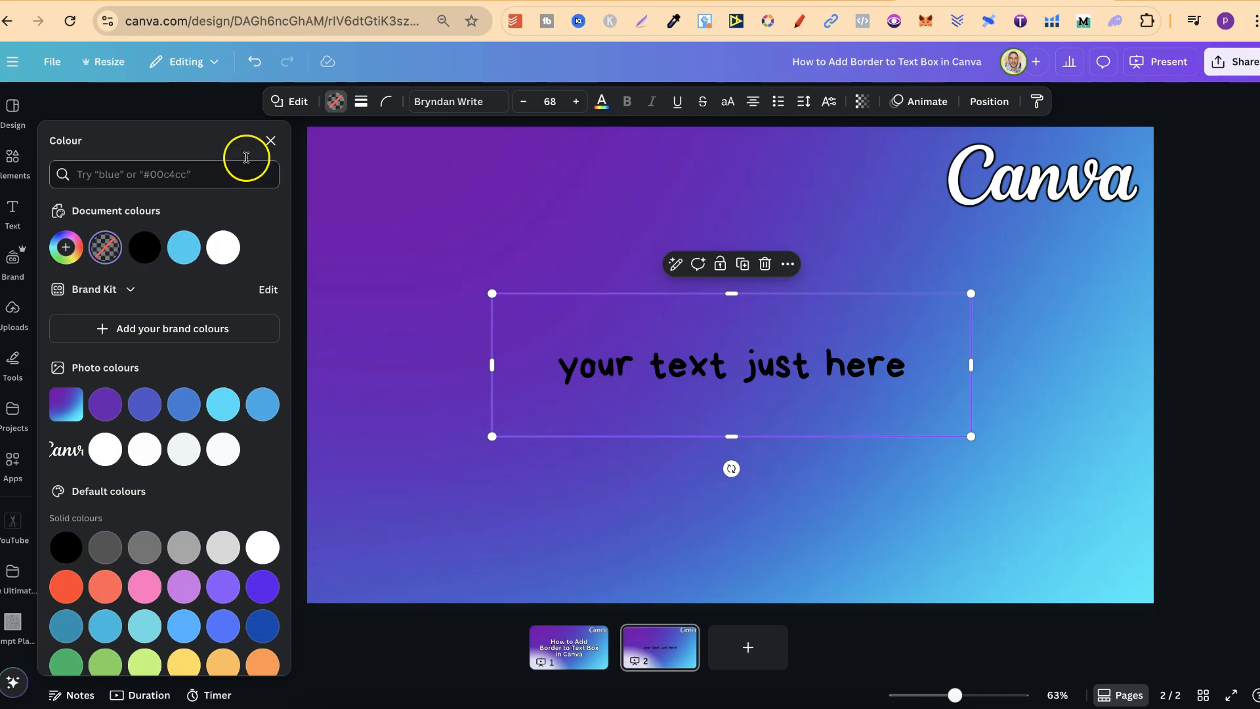
pyautogui.click(360, 101)
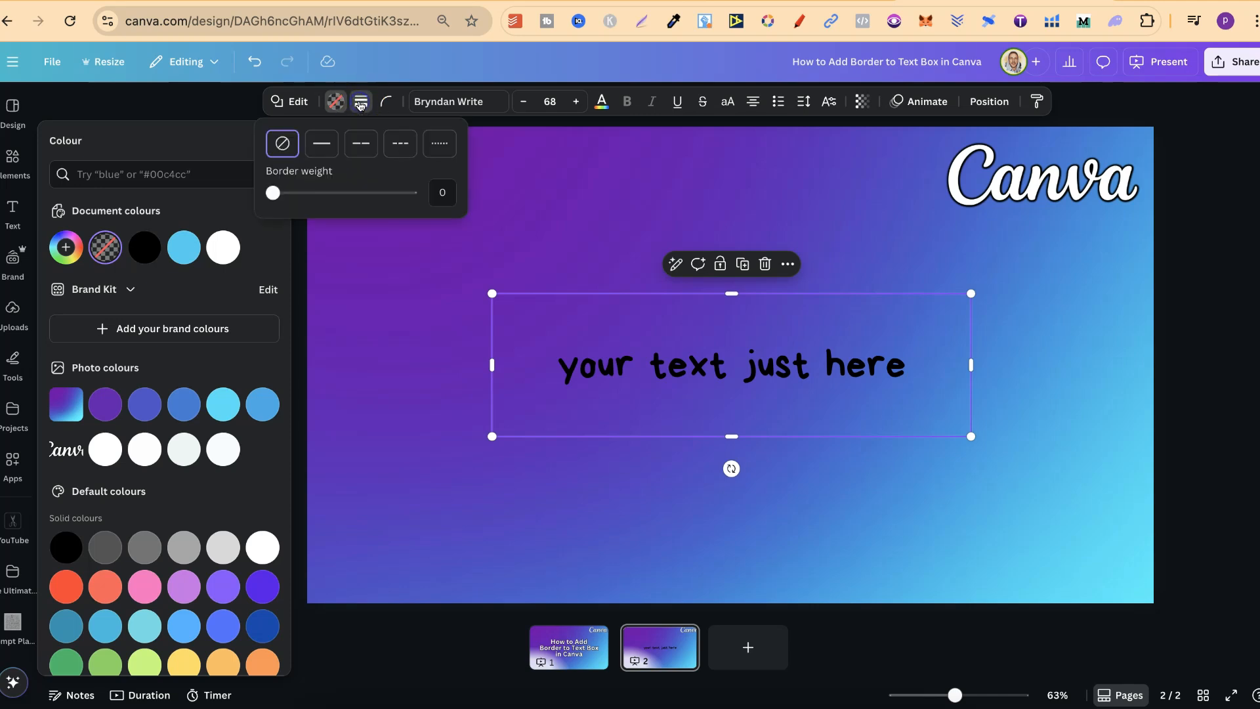
# - Outline the rectangle with a solid black border at weight 15
pyautogui.click(321, 143)
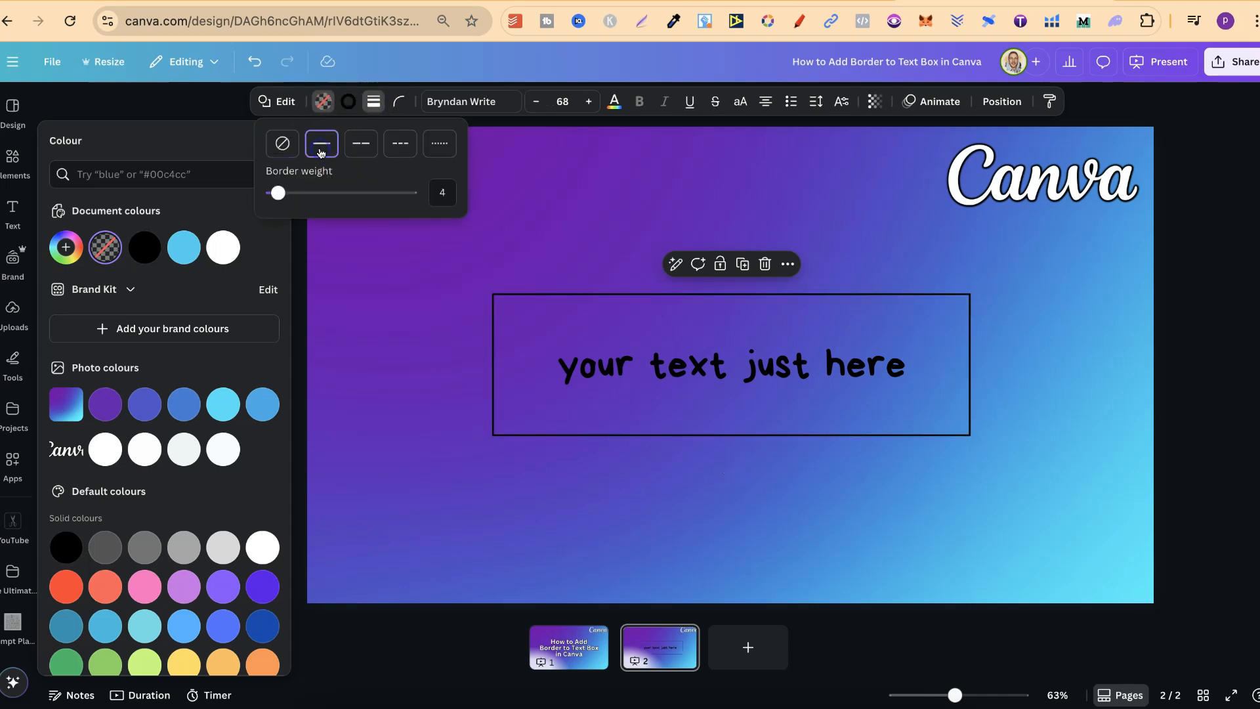
pyautogui.click(359, 143)
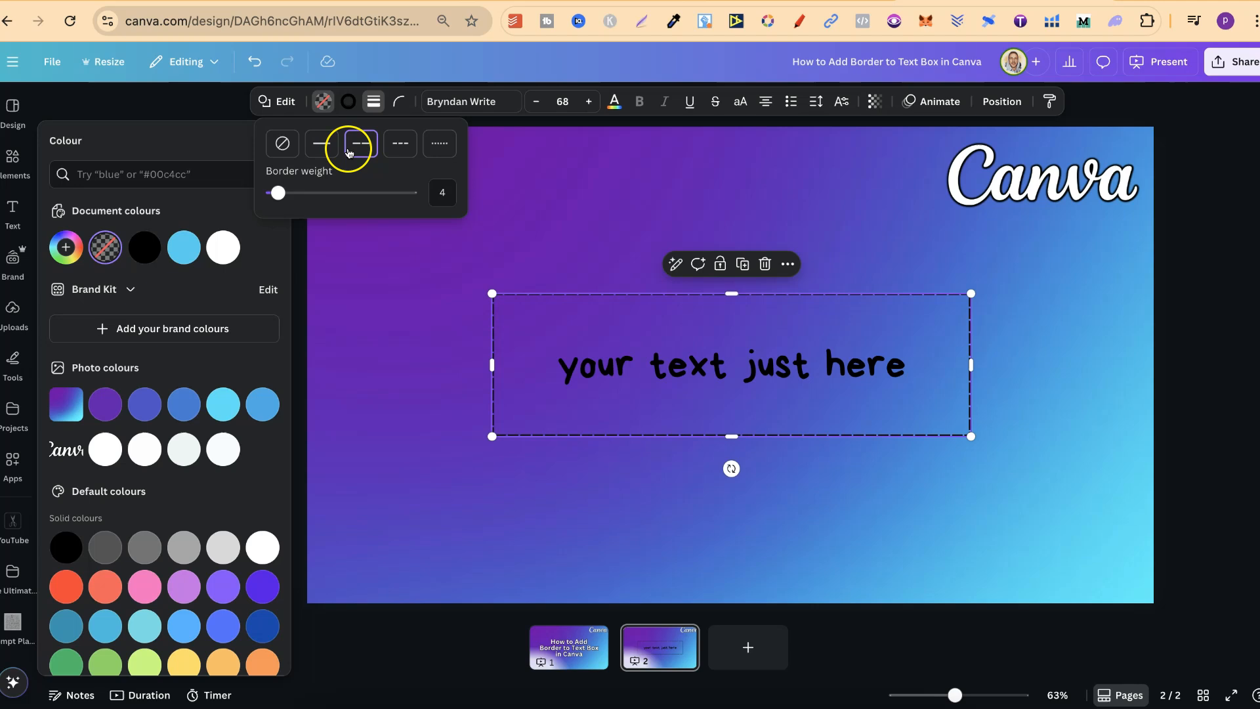
pyautogui.click(320, 143)
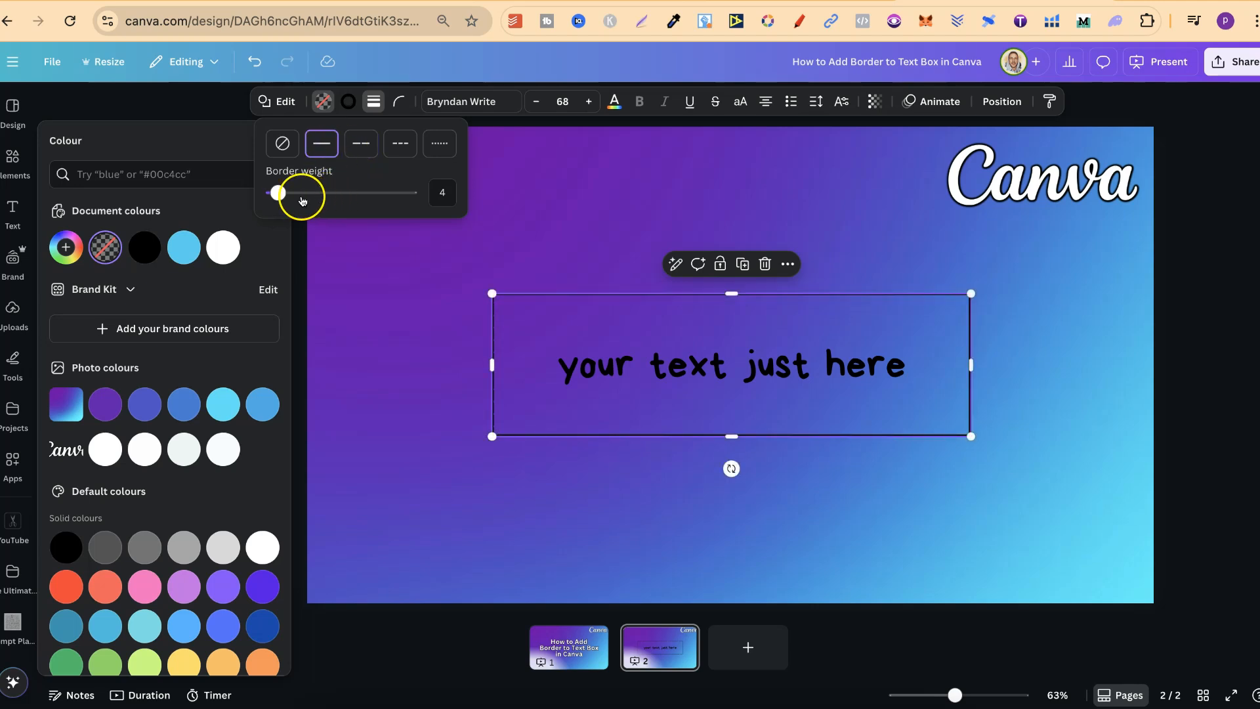
pyautogui.moveTo(279, 192); pyautogui.dragTo(291, 193)
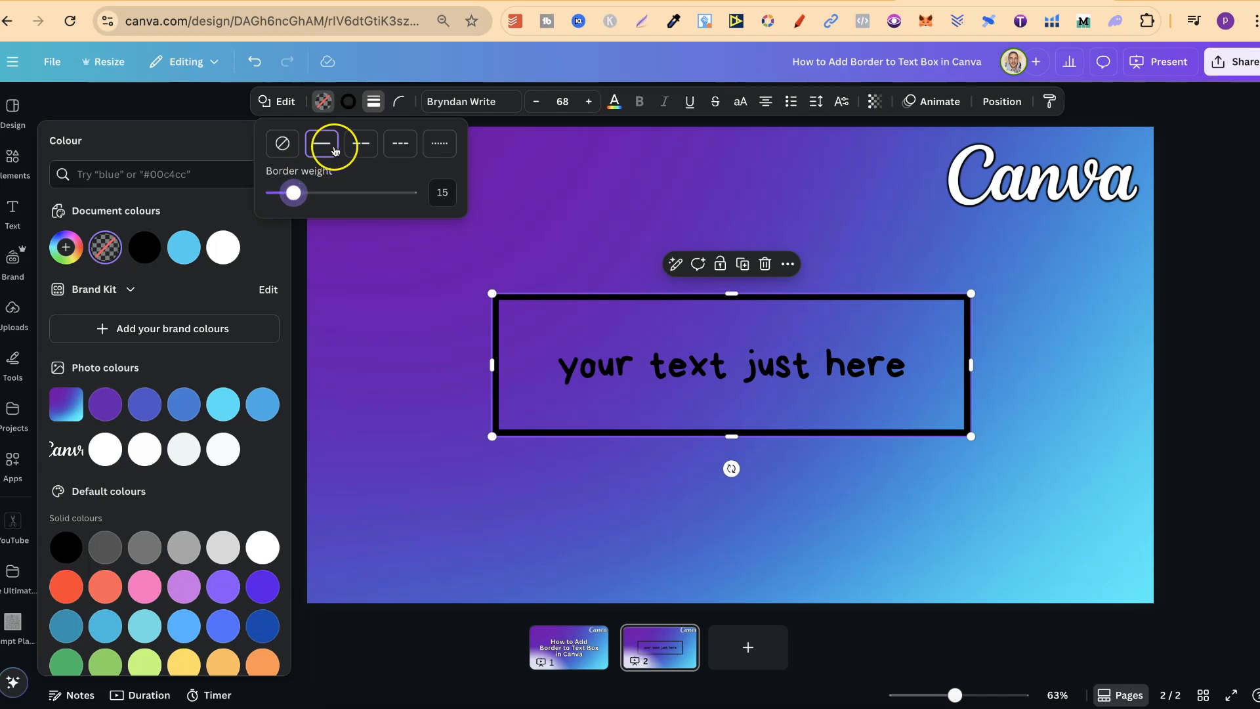
pyautogui.moveTo(348, 101)
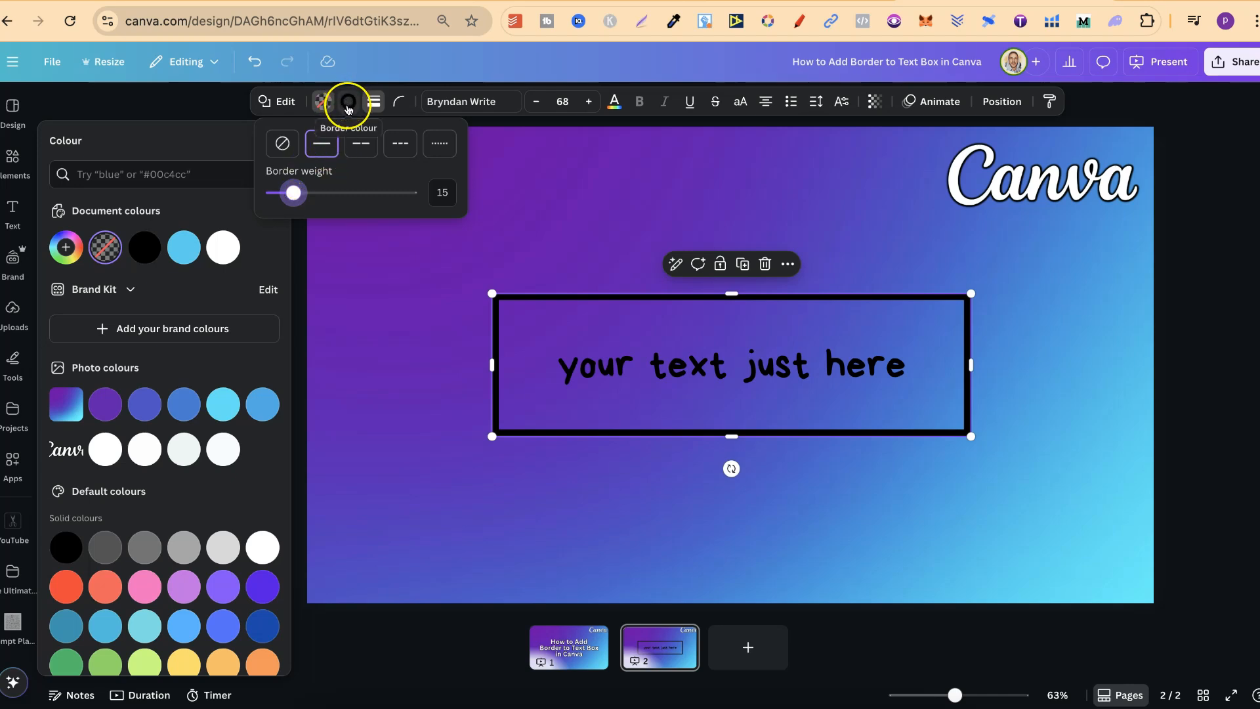
# - Recolour the thick border red from the Default colours
pyautogui.click(347, 101)
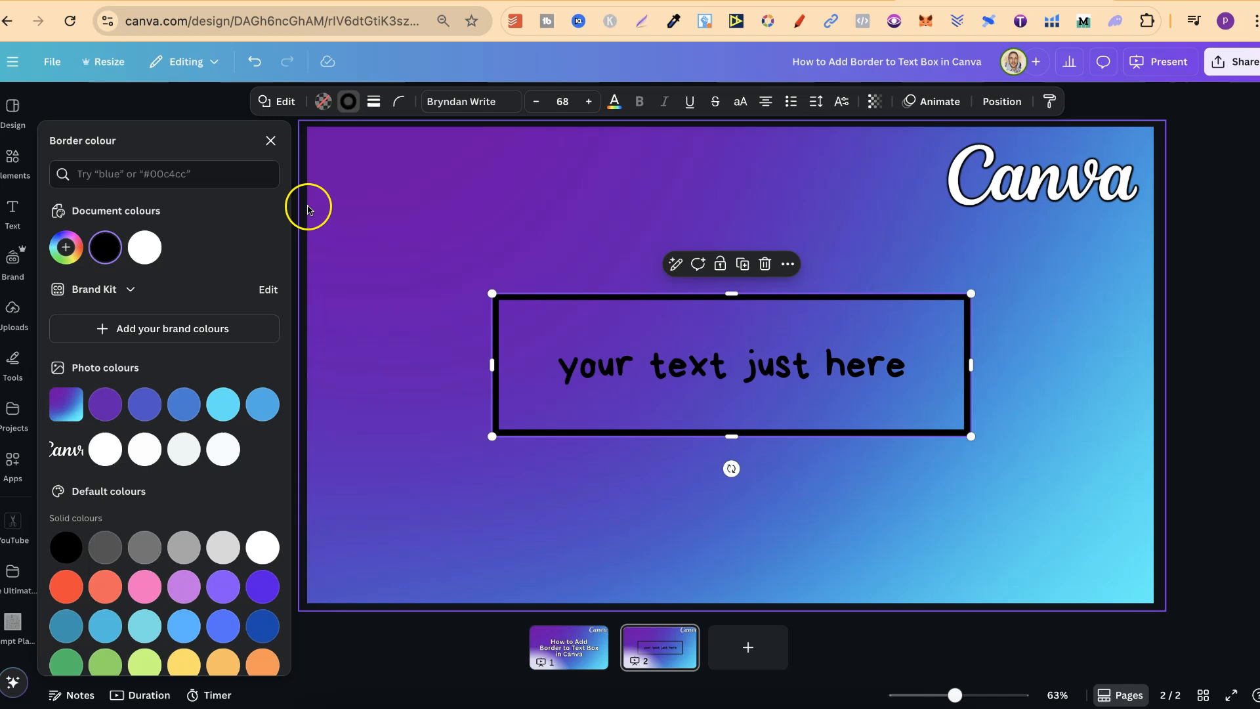
pyautogui.click(65, 586)
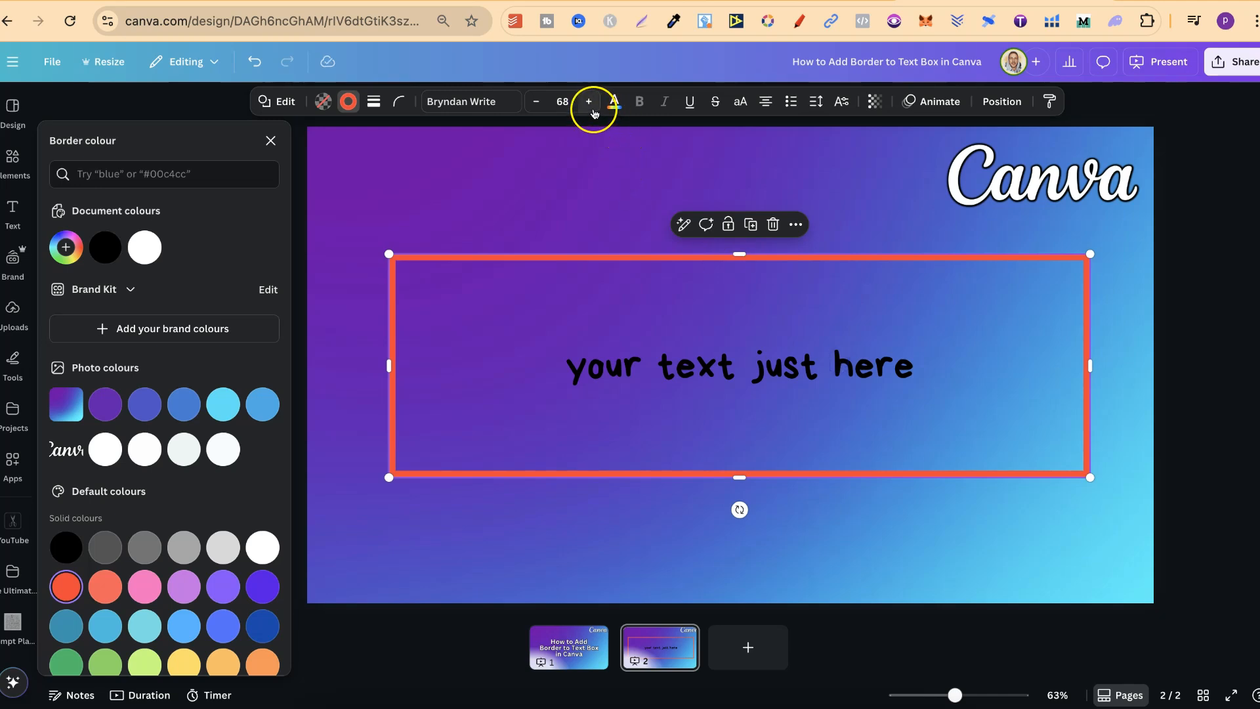
# - Grow the handwritten text to font size 117 and deselect to view the slide
pyautogui.click(588, 101)
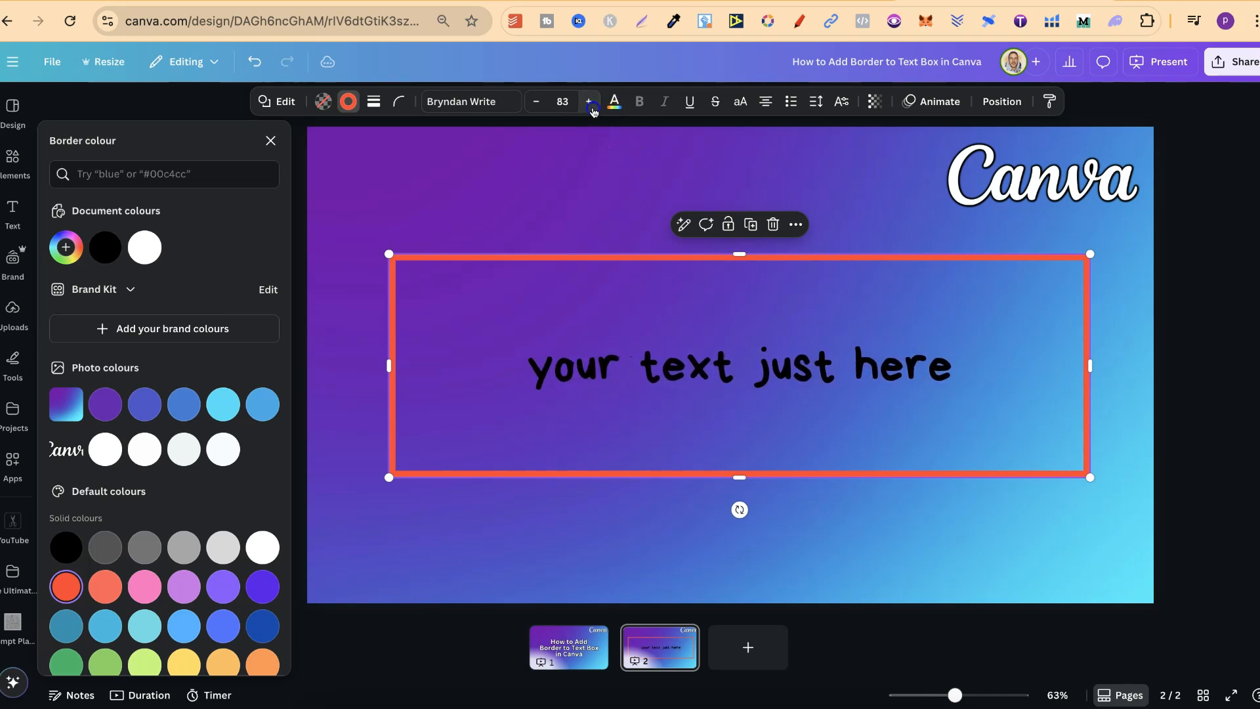
pyautogui.click(587, 101)
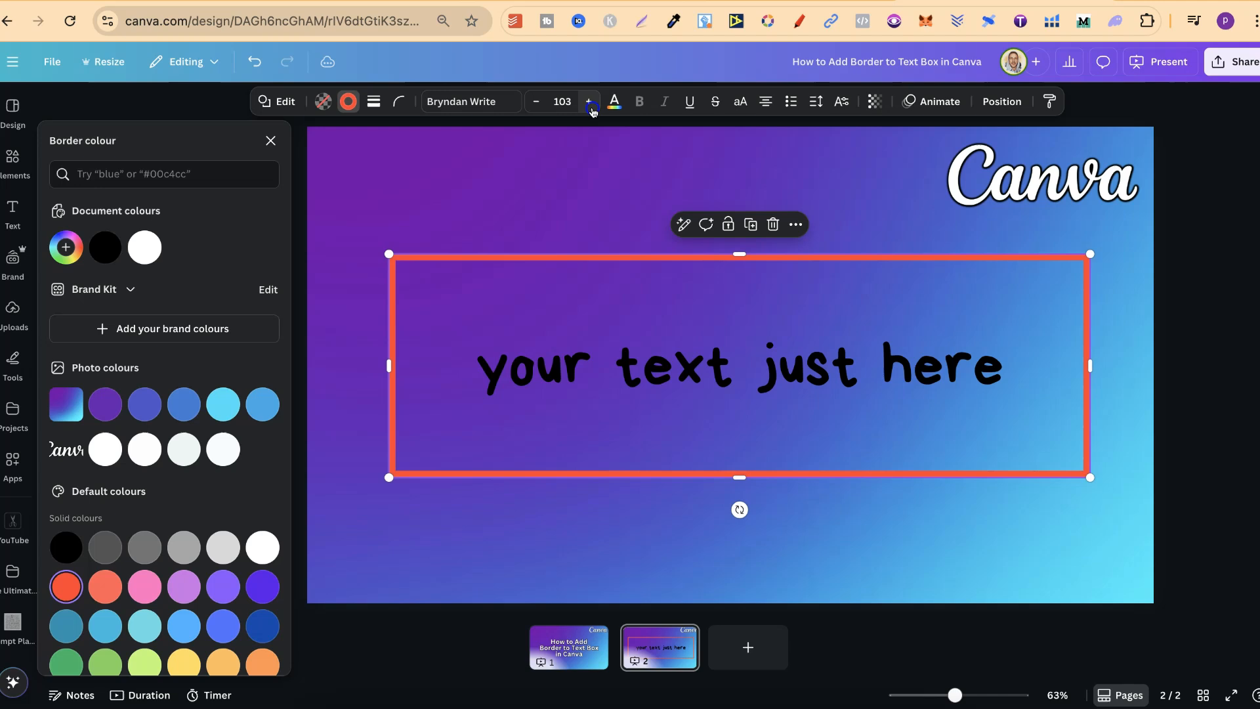
pyautogui.click(590, 102)
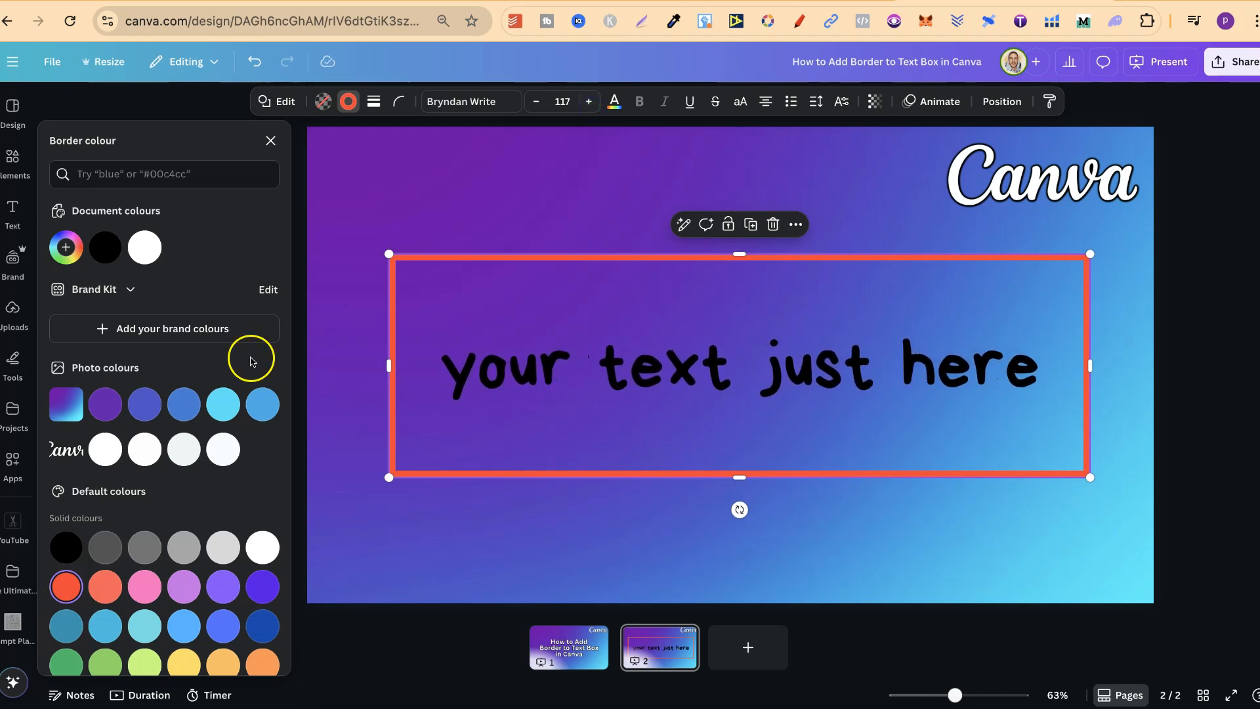
pyautogui.click(1160, 383)
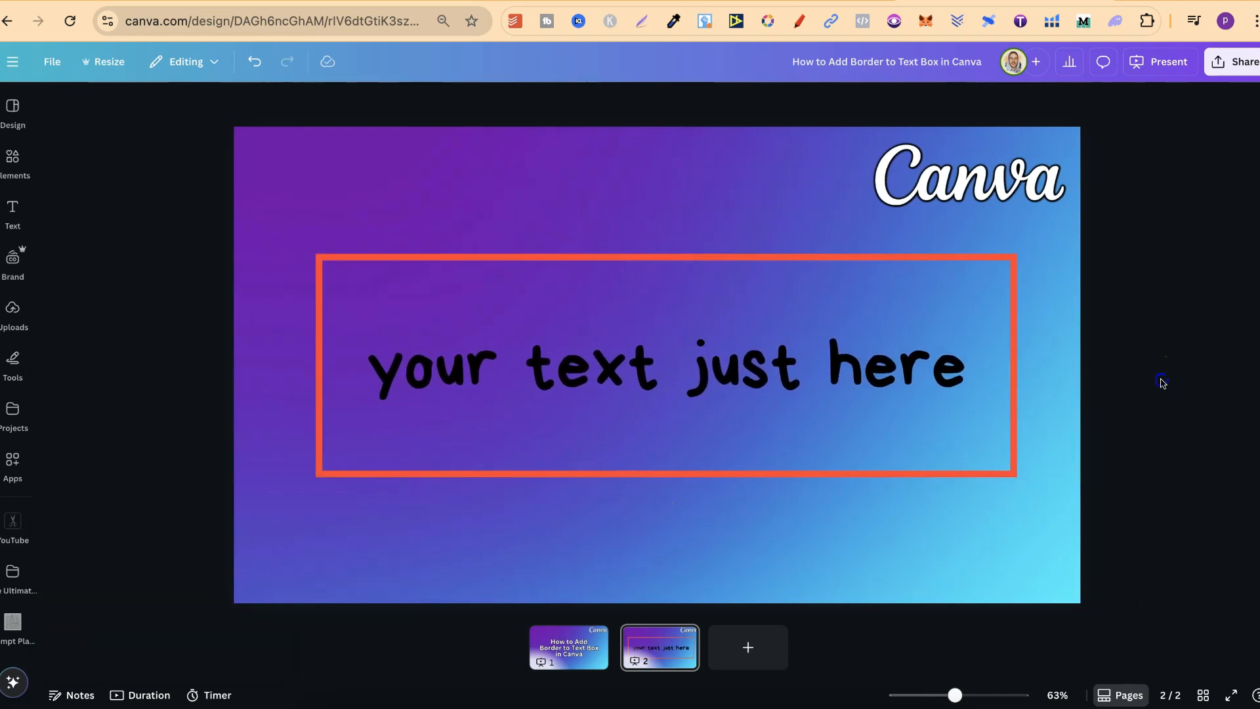